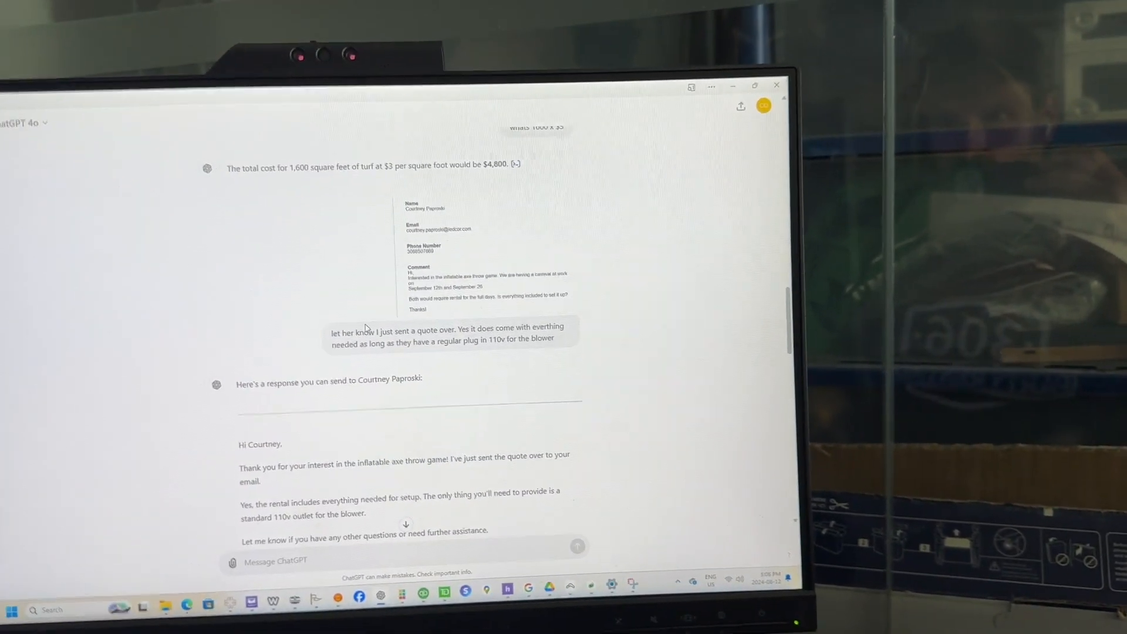
- Scroll to the header screenshot question and the 'Option 1' tagline about serving Saskatoon and Saskatchewan
click(7, 133)
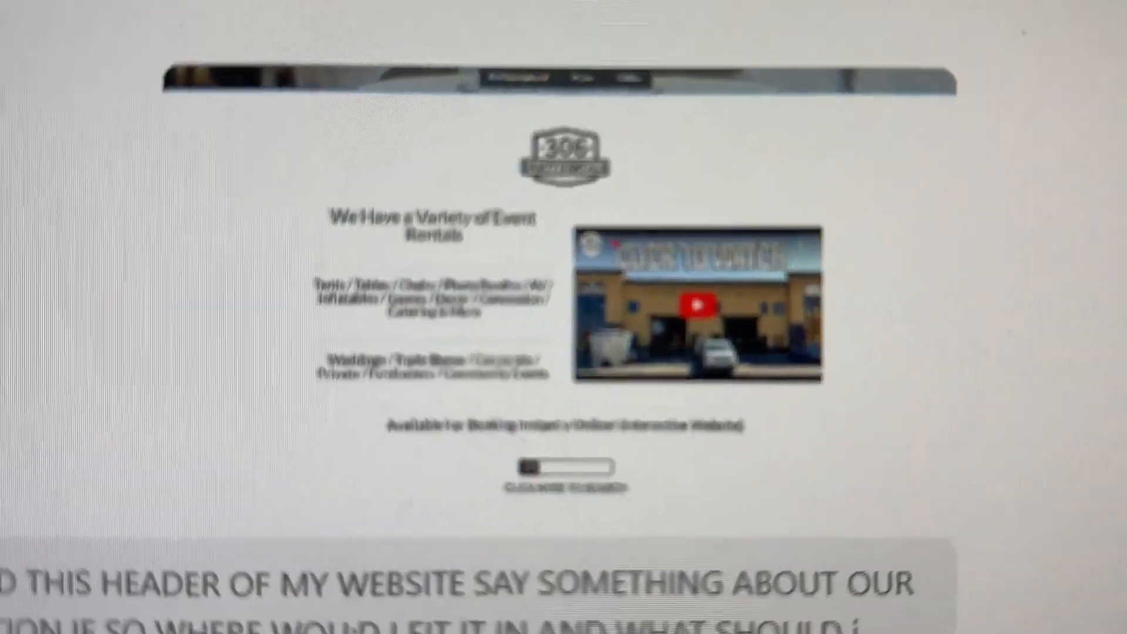
scroll(down, 3)
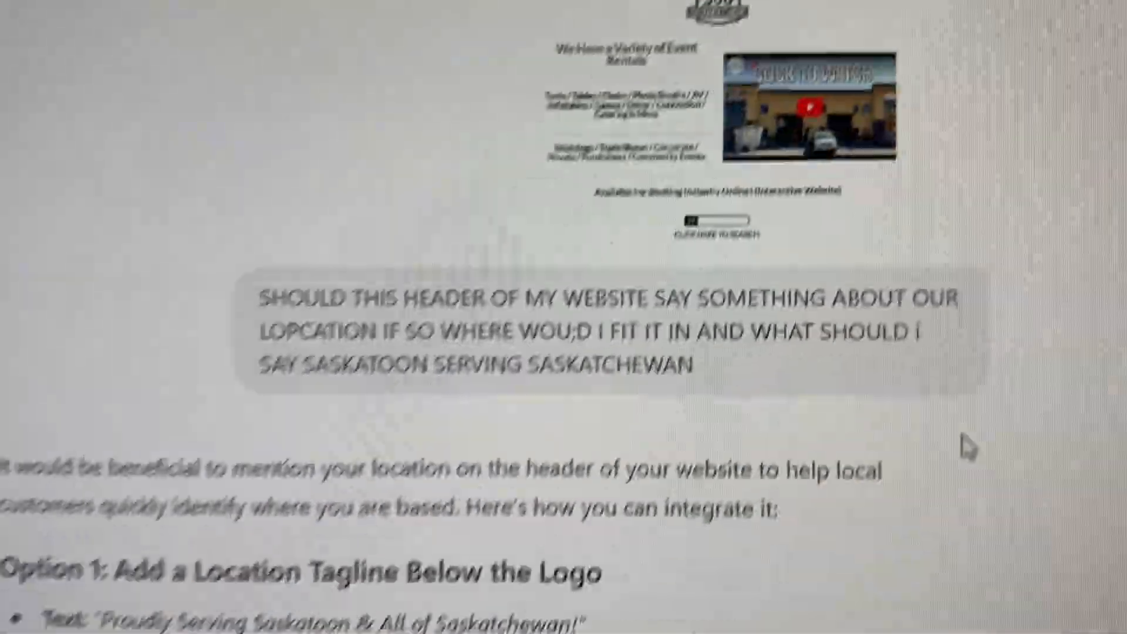
scroll(up, 3)
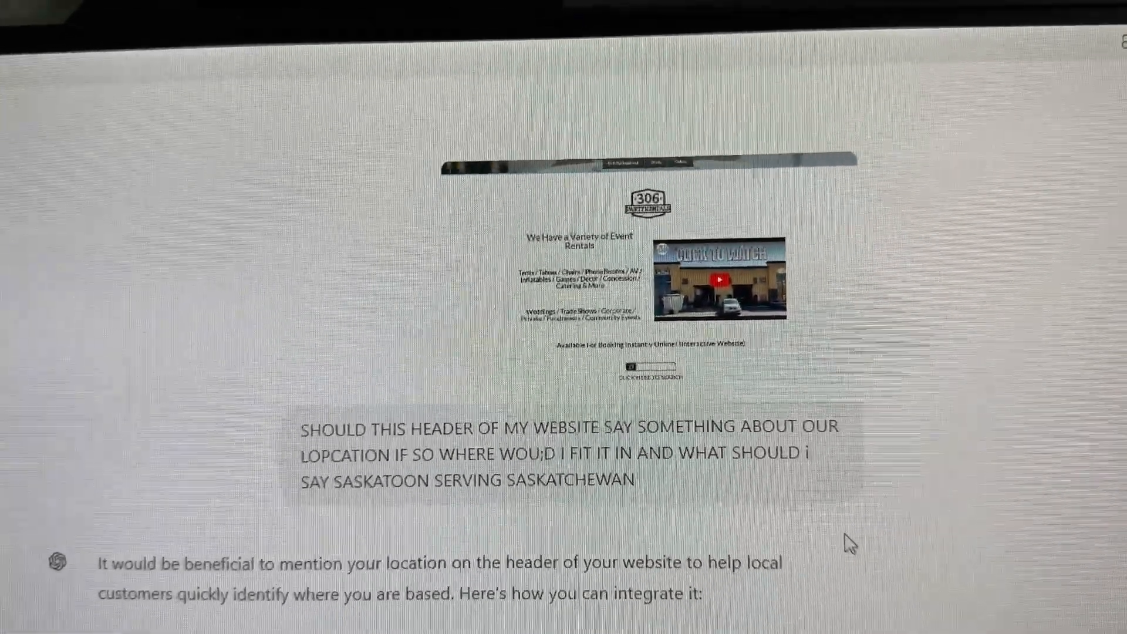